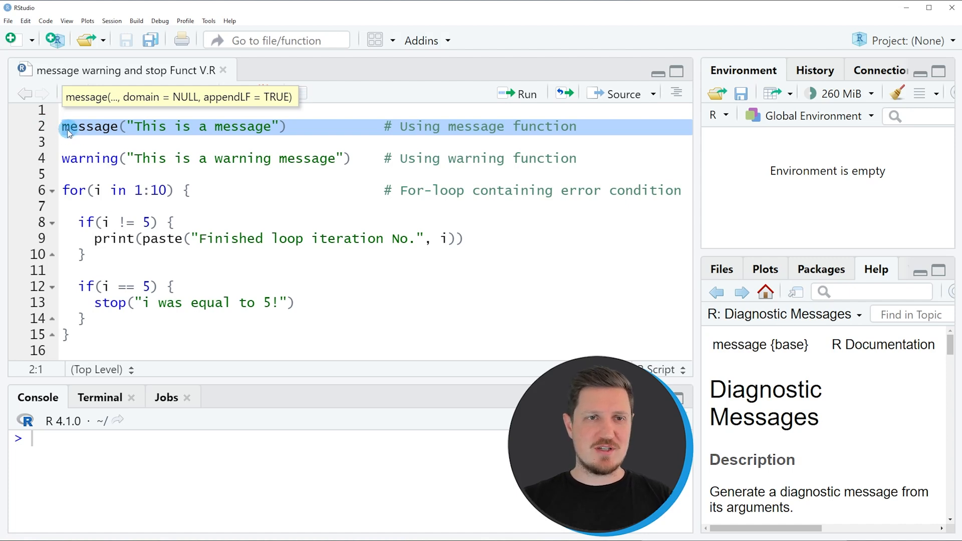
{"action": "mouse_move", "coordinate": [107, 135]}
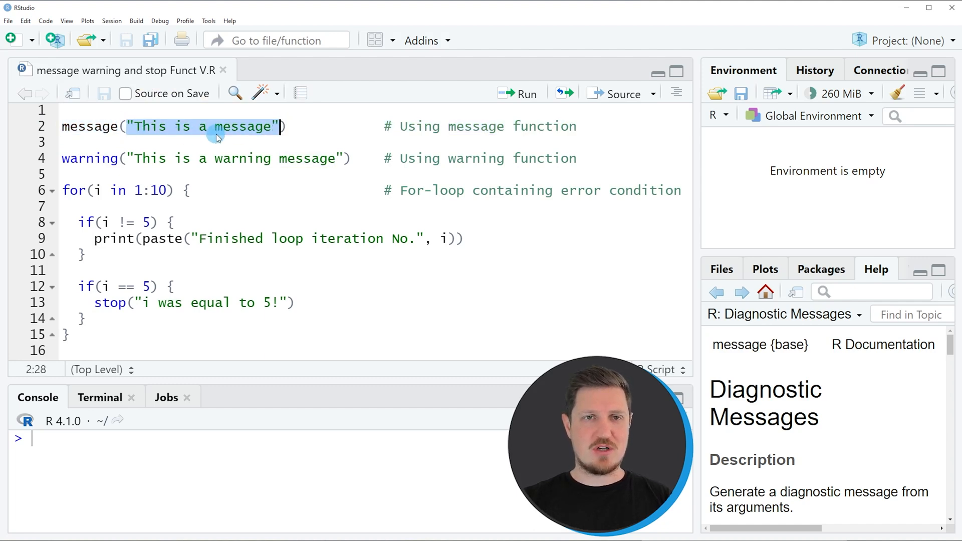
{"action": "mouse_move", "coordinate": [161, 136]}
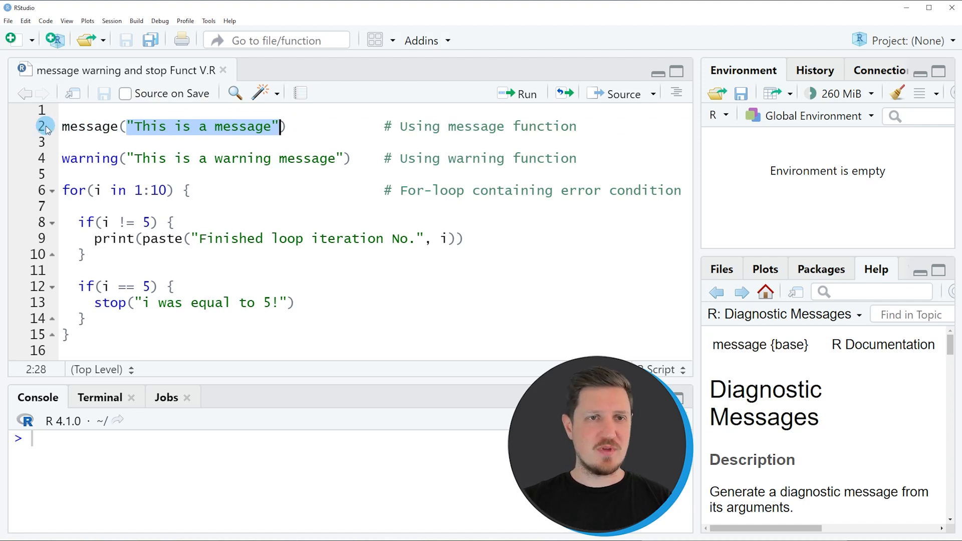
Run the message() line so the console prints "This is a message" and highlight it.
{"action": "left_click", "coordinate": [525, 94]}
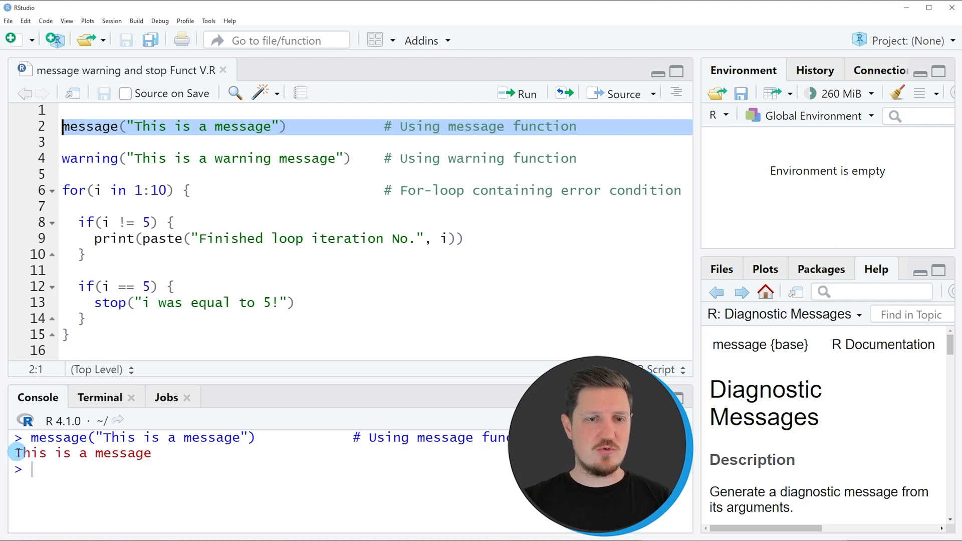
{"action": "double_click", "coordinate": [83, 453]}
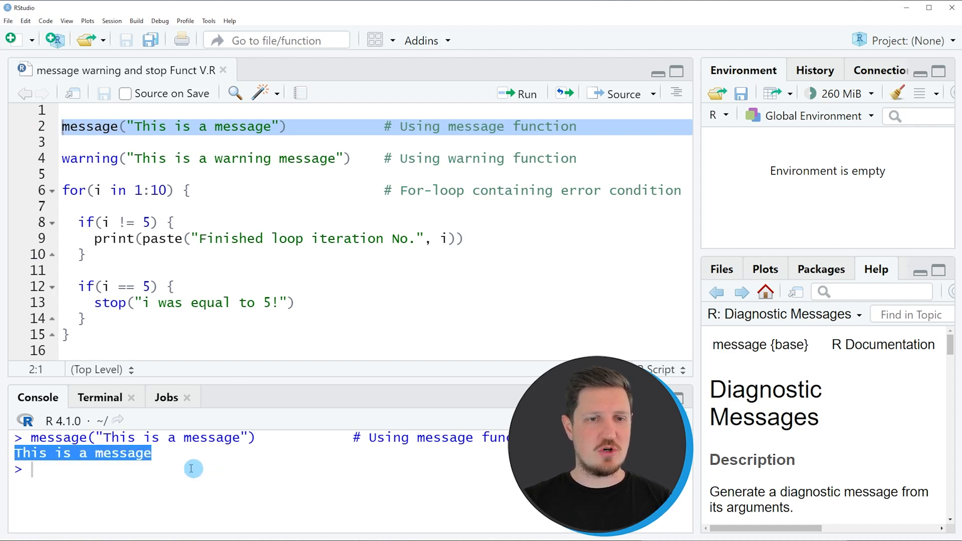
{"action": "left_click", "coordinate": [147, 470]}
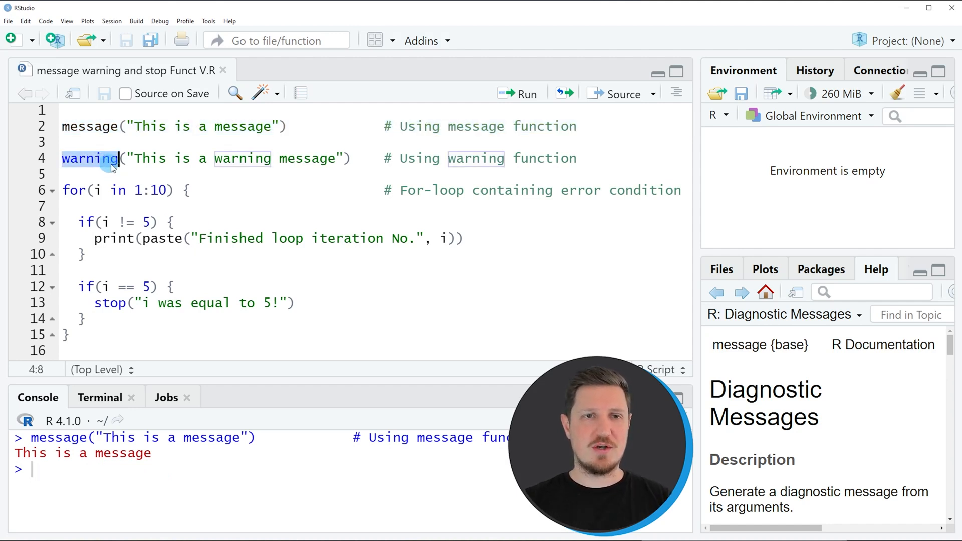
Run the warning() line so the console shows "Warning message: This is a warning message".
{"action": "left_click", "coordinate": [41, 158]}
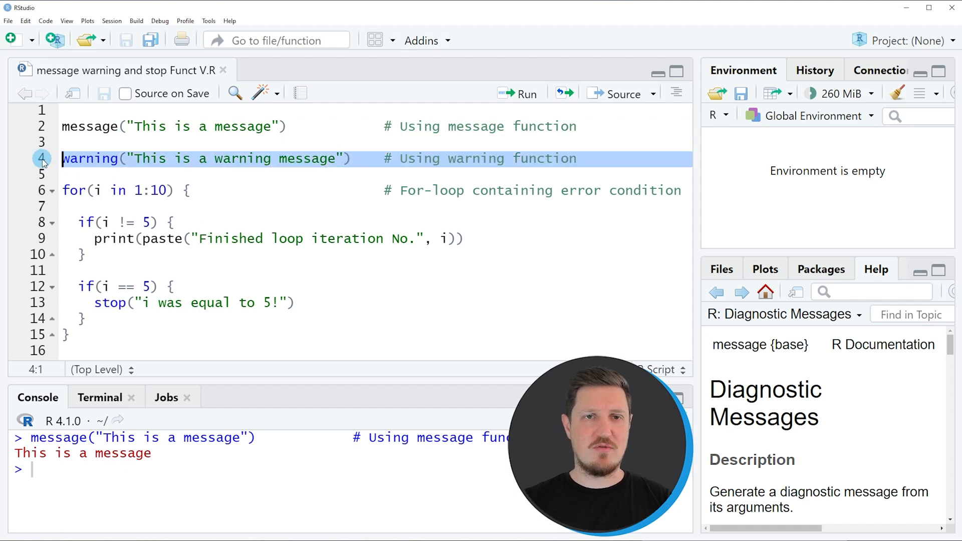
{"action": "mouse_move", "coordinate": [104, 164]}
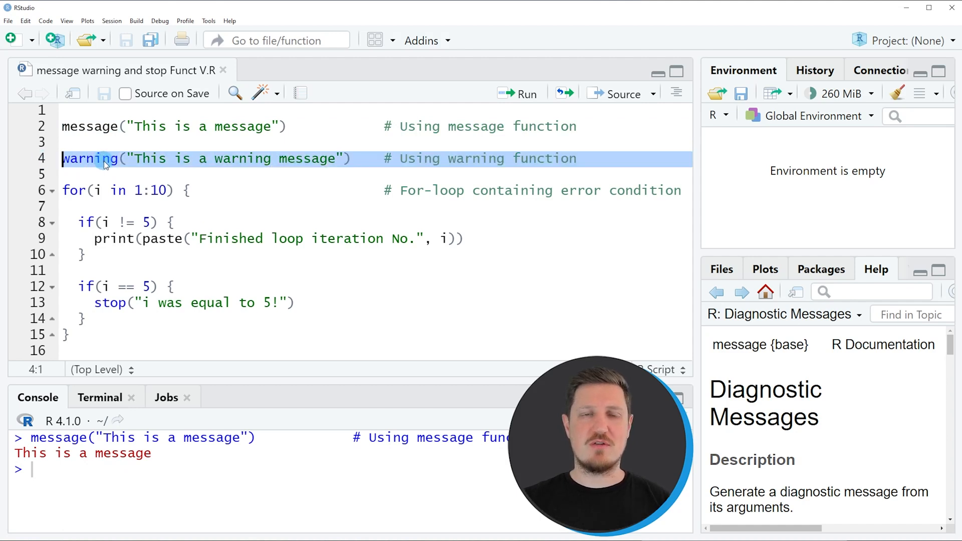
{"action": "left_click", "coordinate": [159, 158]}
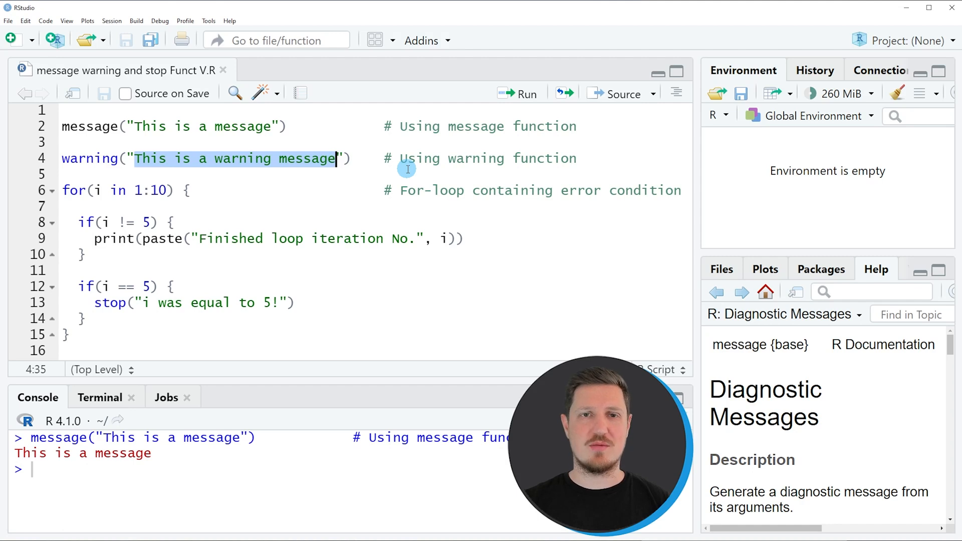
{"action": "left_click", "coordinate": [41, 159]}
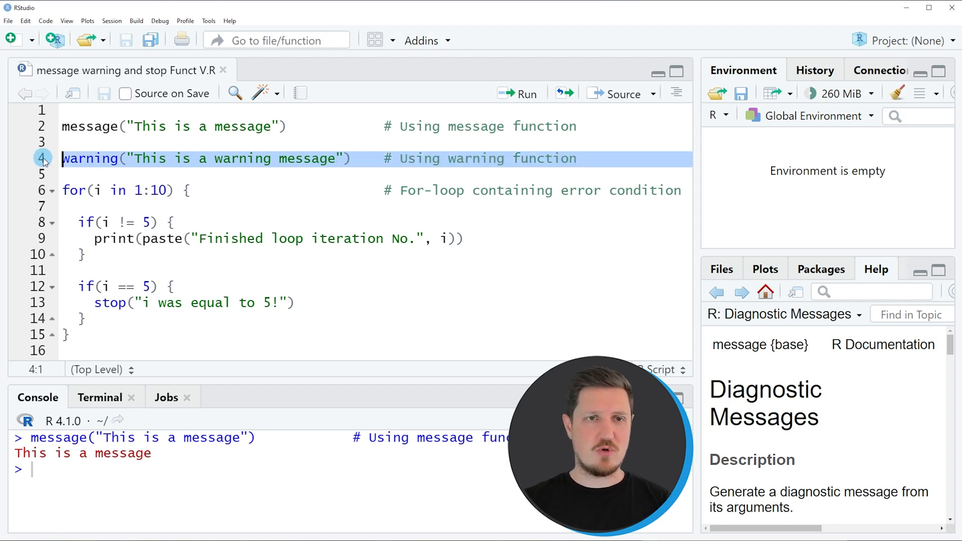
{"action": "left_click", "coordinate": [517, 94]}
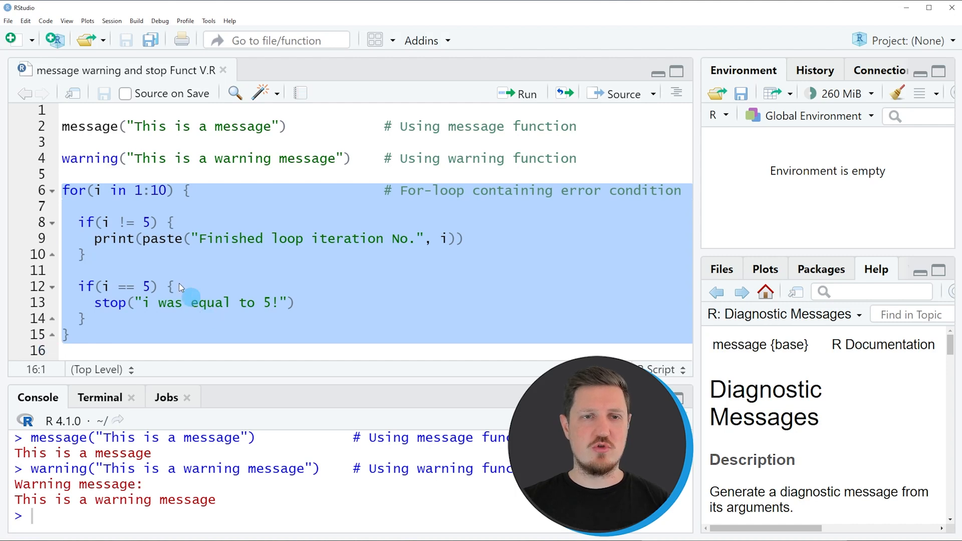
{"action": "left_click", "coordinate": [134, 239]}
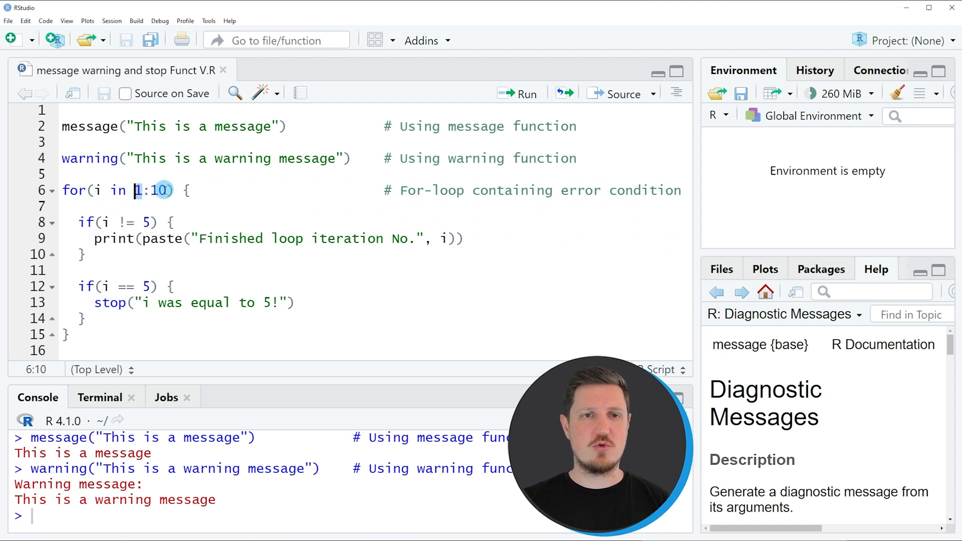
{"action": "left_click", "coordinate": [161, 191]}
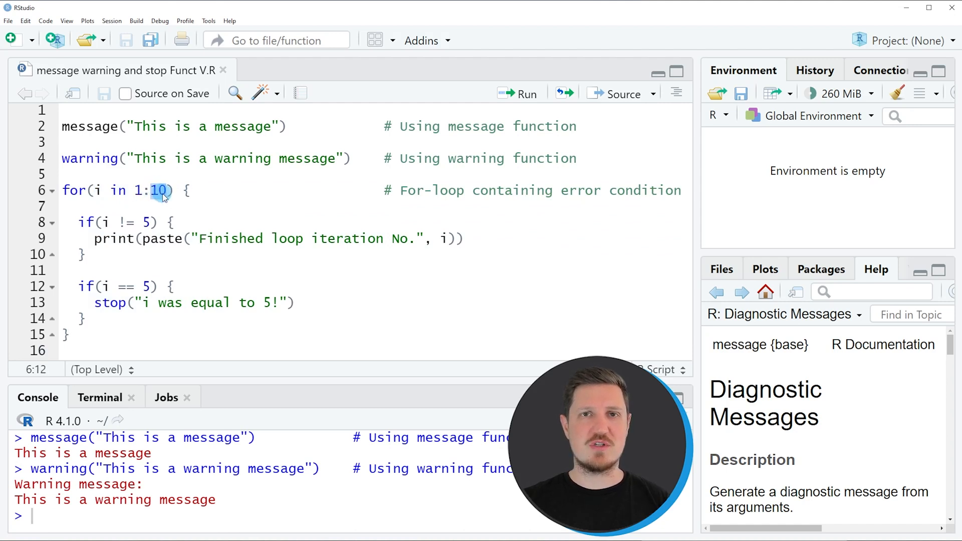
{"action": "left_click", "coordinate": [79, 207]}
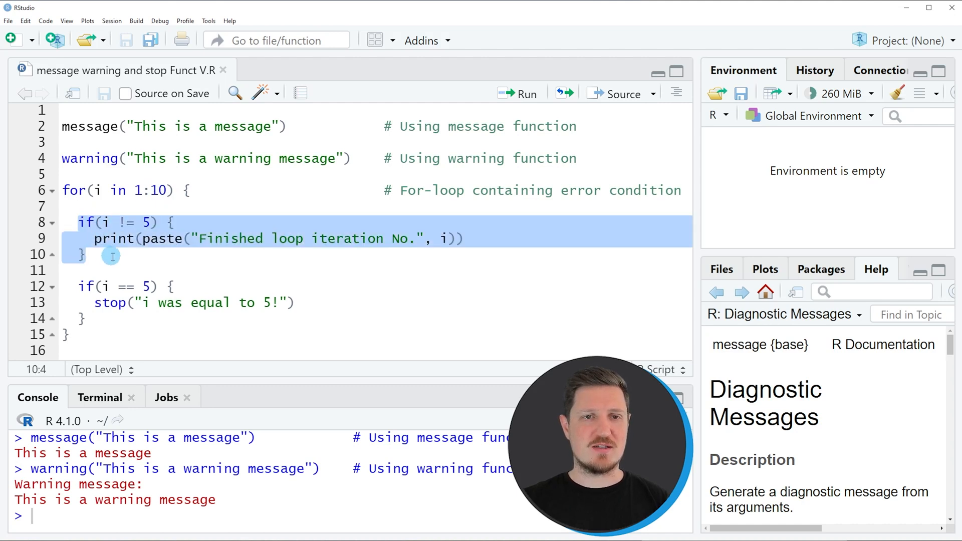
{"action": "left_click", "coordinate": [108, 223]}
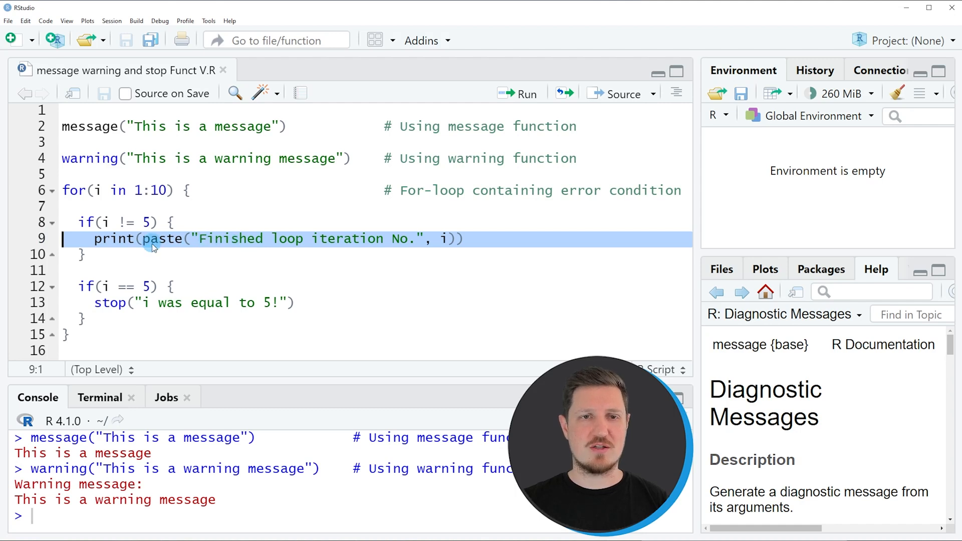
{"action": "mouse_move", "coordinate": [119, 244]}
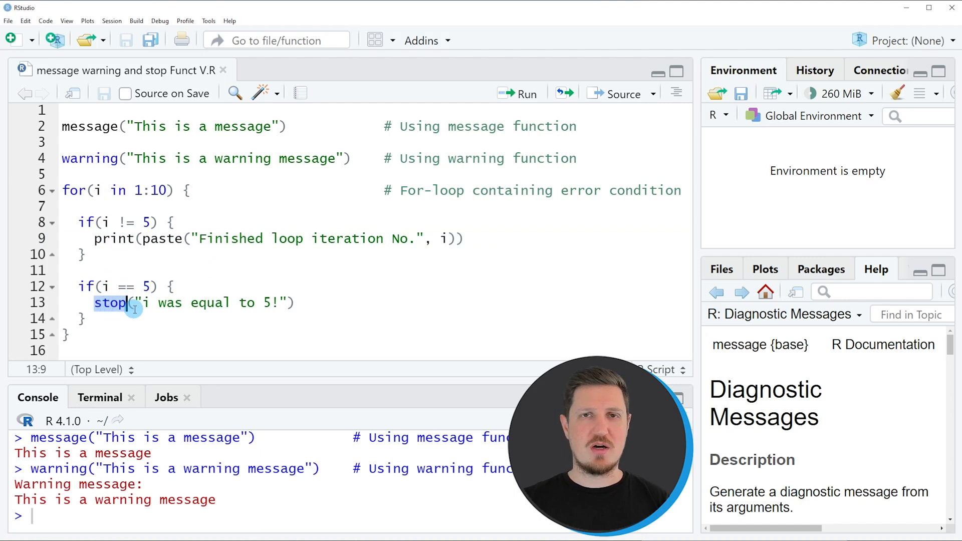
{"action": "left_click", "coordinate": [144, 303]}
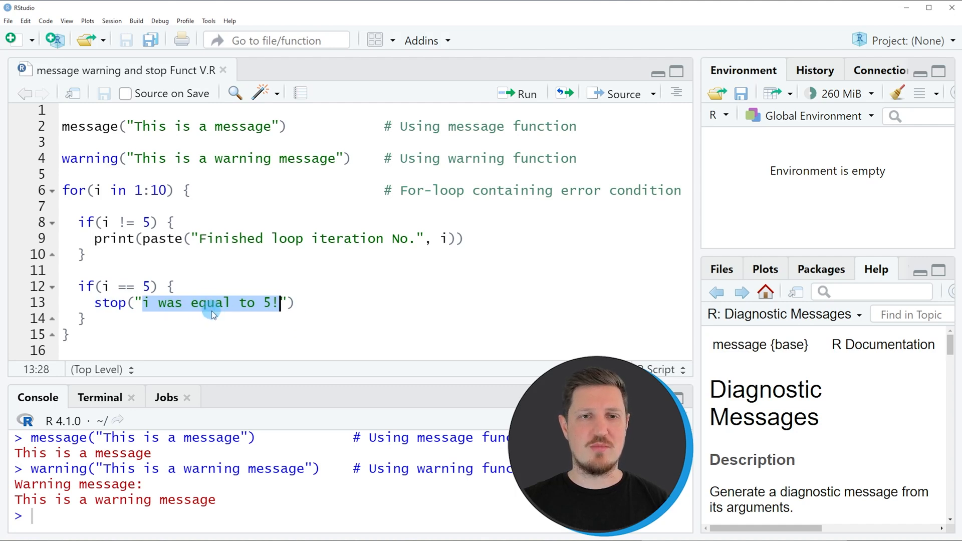
{"action": "mouse_move", "coordinate": [236, 315]}
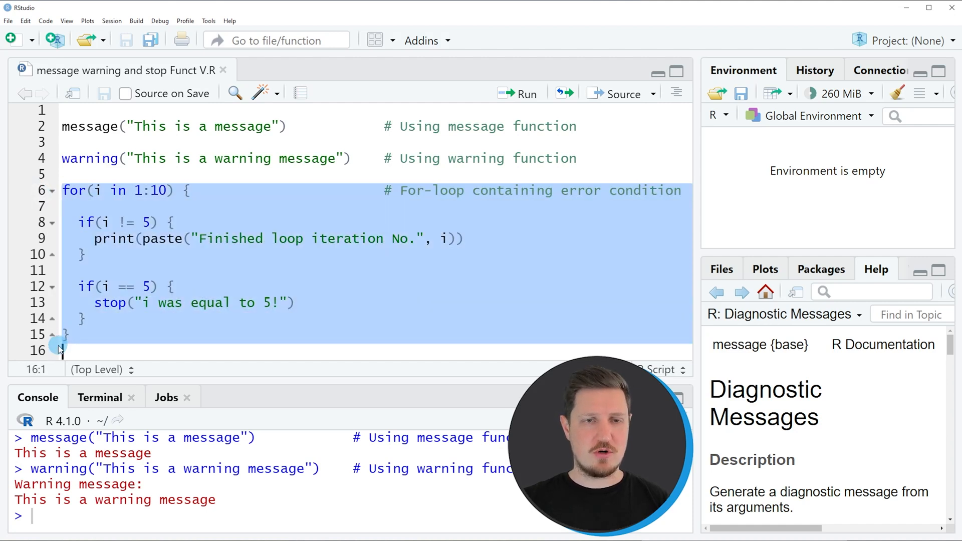
Run the for-loop printing iterations 1 to 4 until stop() raises "Error: i was equal to 5!".
{"action": "left_click", "coordinate": [519, 94]}
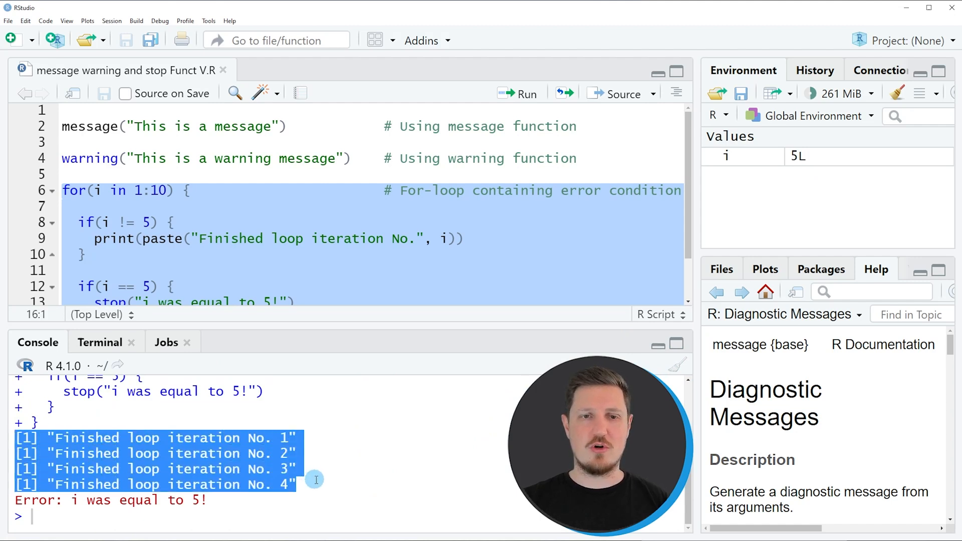
{"action": "left_click", "coordinate": [166, 445]}
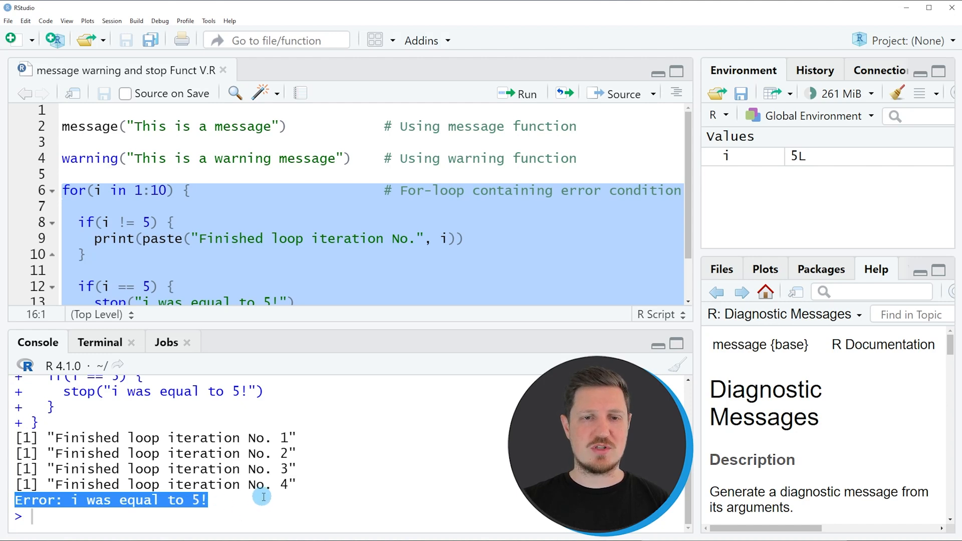
{"action": "mouse_move", "coordinate": [358, 335]}
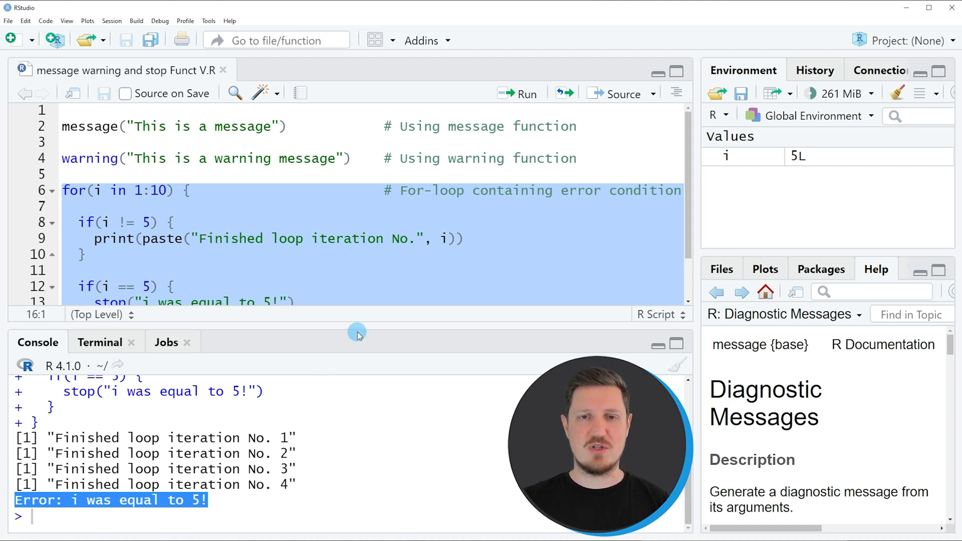
{"action": "mouse_move", "coordinate": [360, 326]}
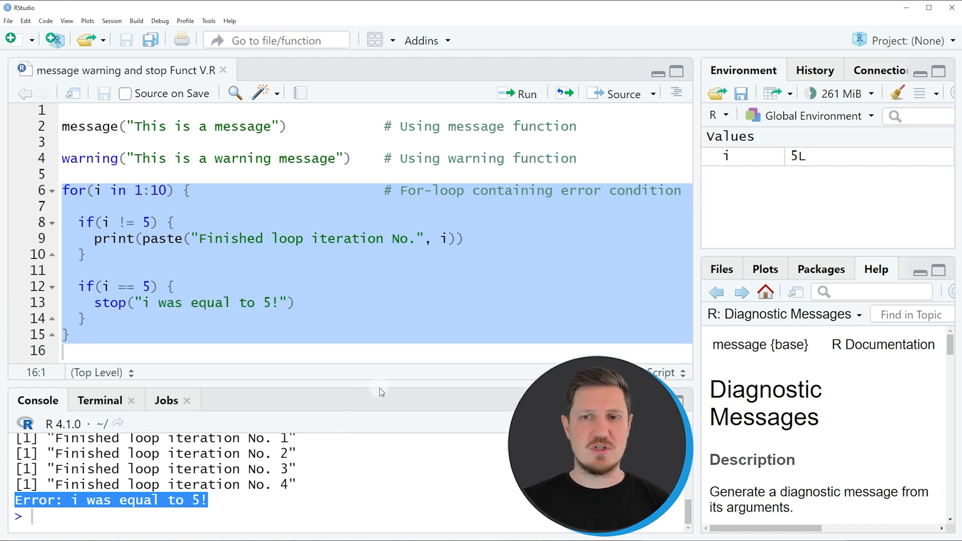
{"action": "left_click", "coordinate": [116, 308]}
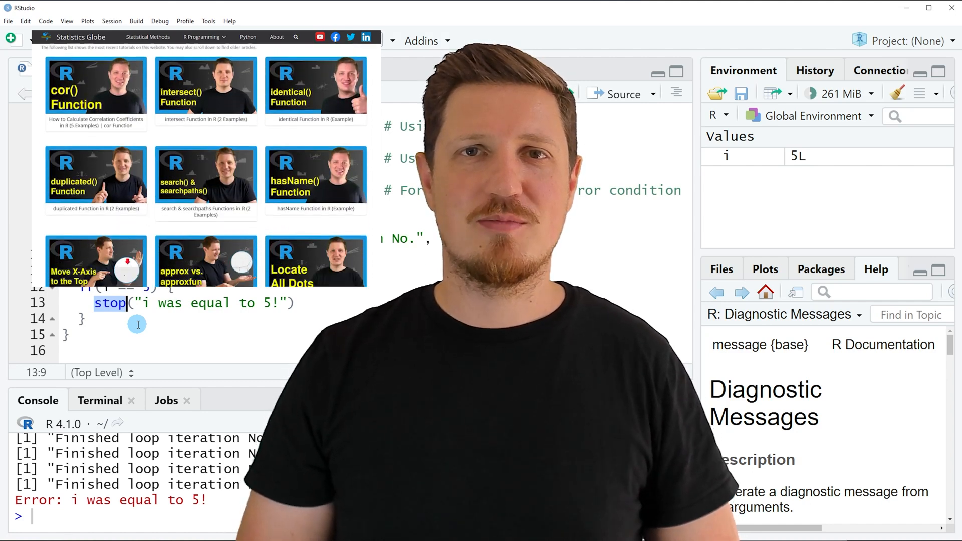
Show the R Programming topics menu on Statistics Globe, including Errors & Warnings.
{"action": "left_click", "coordinate": [201, 37]}
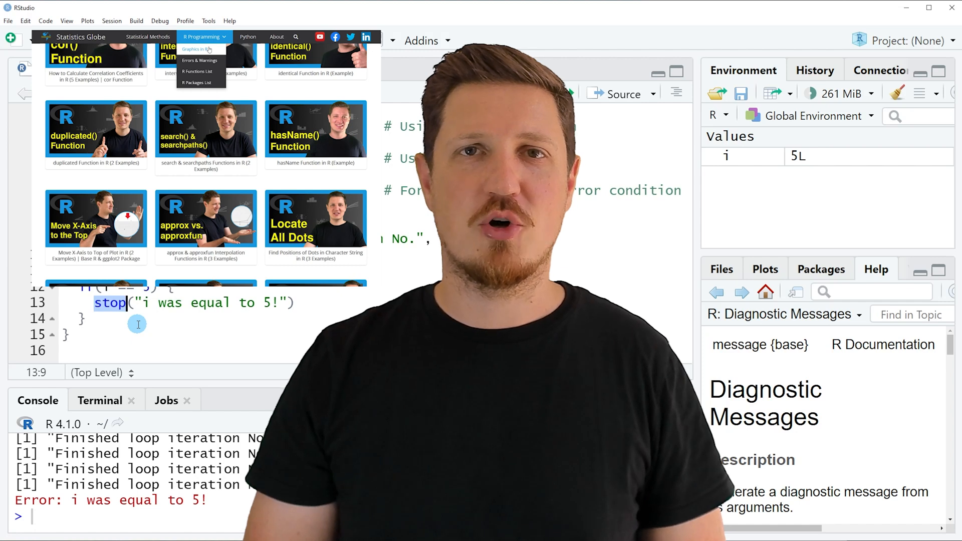
{"action": "left_click", "coordinate": [197, 49]}
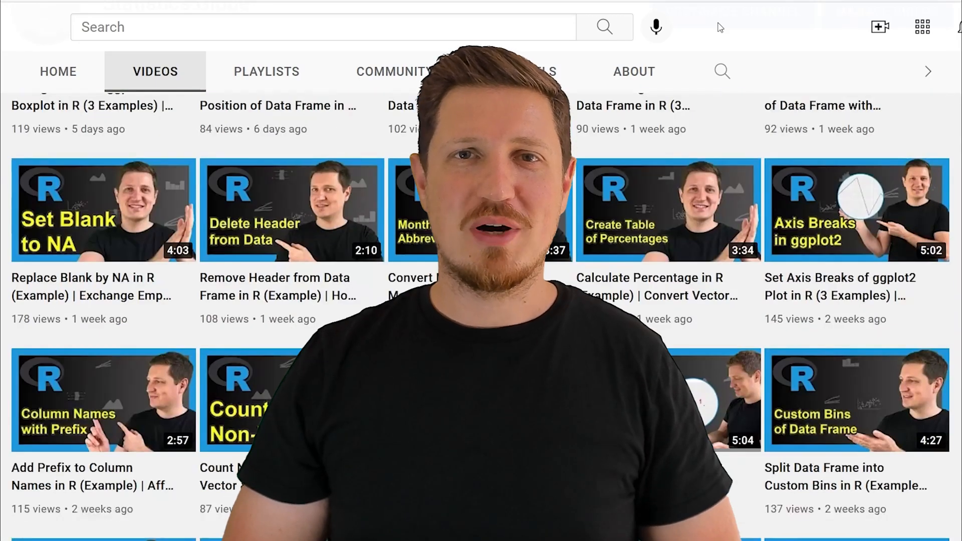
Scroll down the channel's Videos tab to reveal older R tutorial uploads.
{"action": "scroll", "scroll_direction": "down", "scroll_amount": 3}
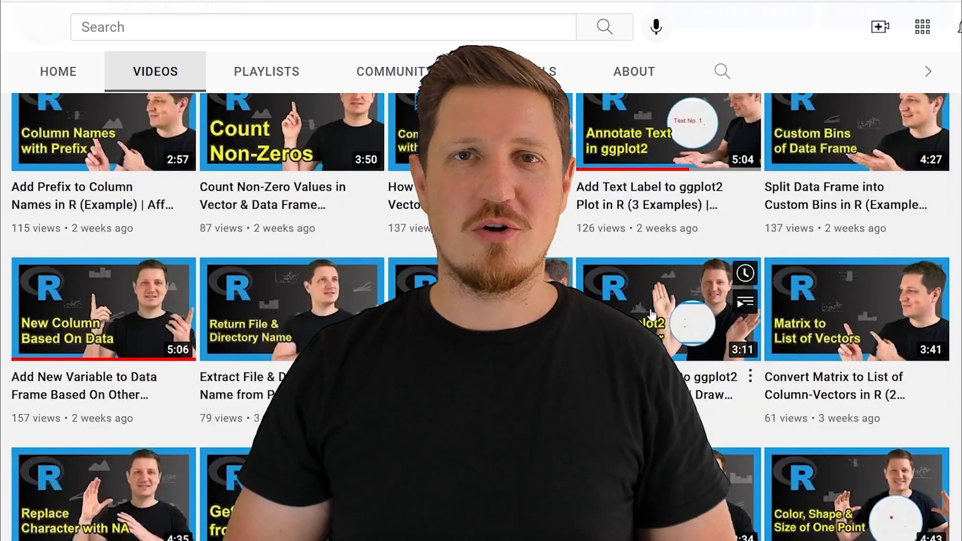
{"action": "scroll", "scroll_direction": "down", "scroll_amount": 3}
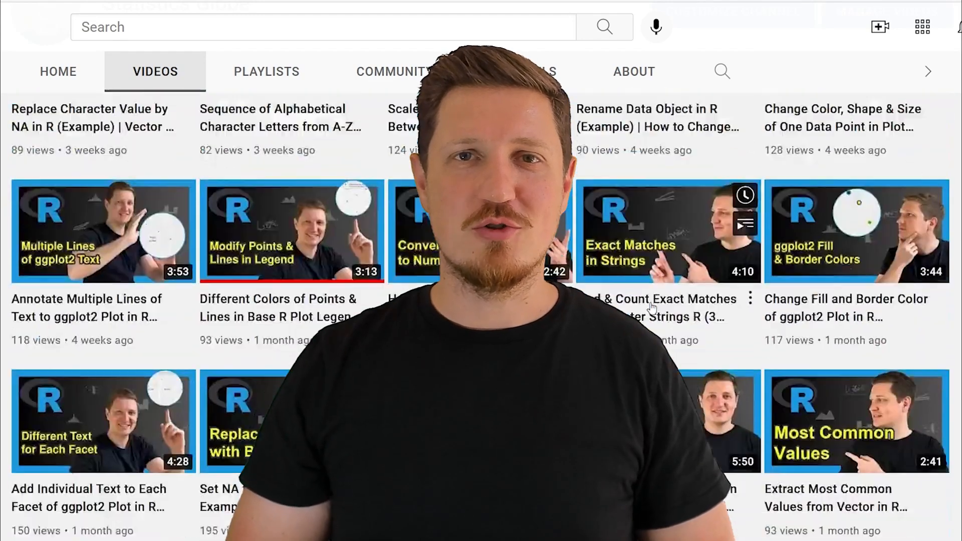
{"action": "scroll", "scroll_direction": "down", "scroll_amount": 3}
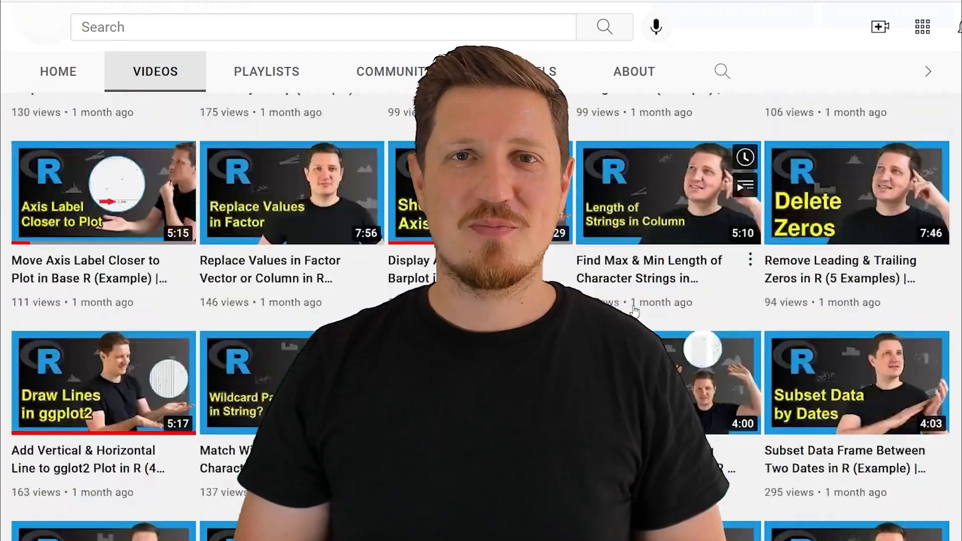
{"action": "scroll", "scroll_direction": "down", "scroll_amount": 3}
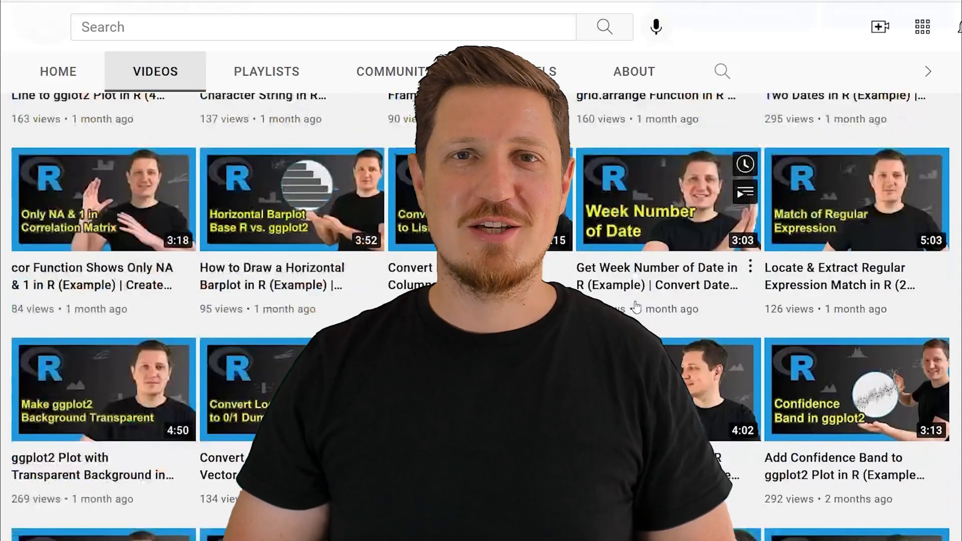